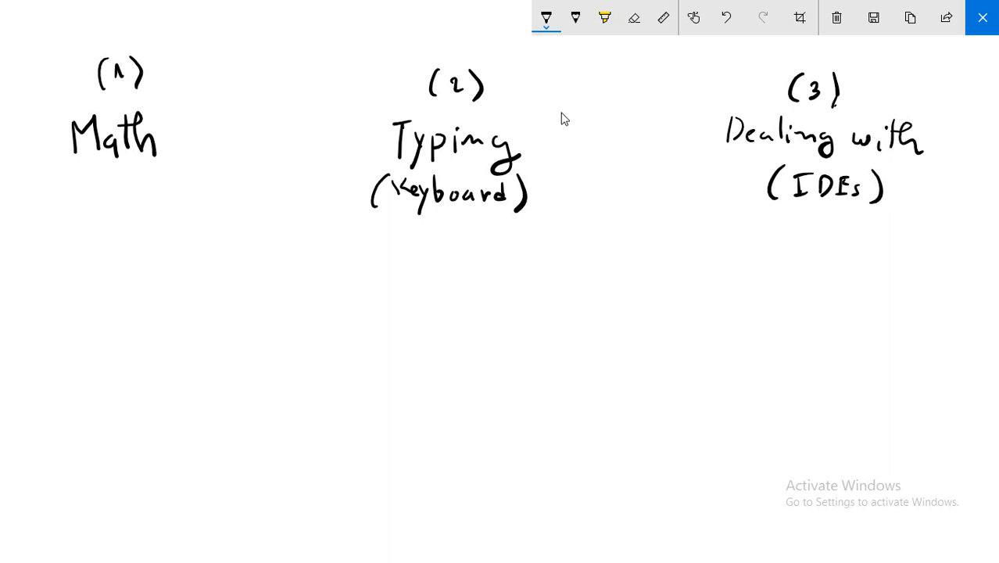
Number Math and write the formula x+y*(A+b) with '(basics)' beneath it
drag(25, 109, 26, 153)
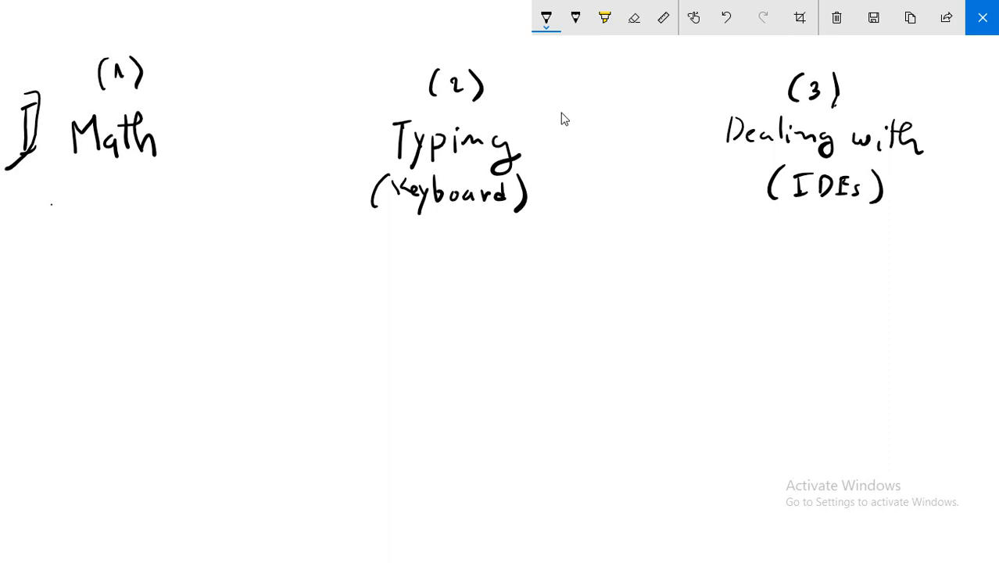
drag(35, 211, 66, 235)
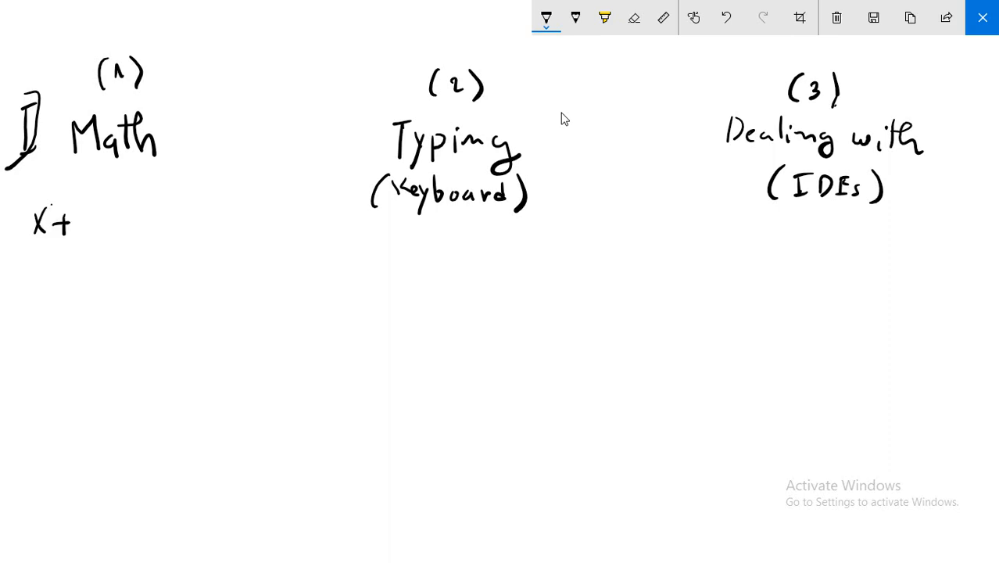
drag(70, 211, 82, 242)
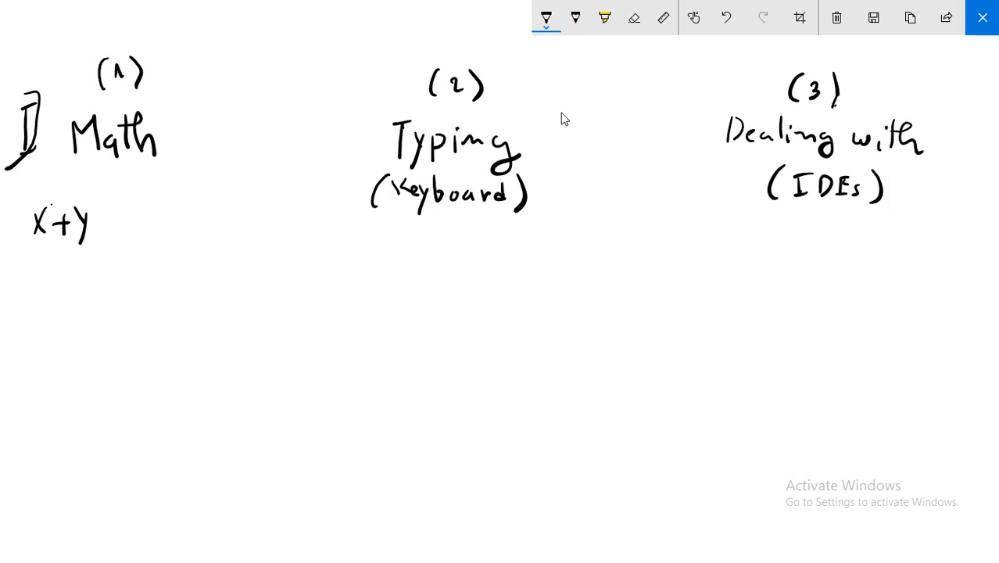
drag(105, 223, 125, 213)
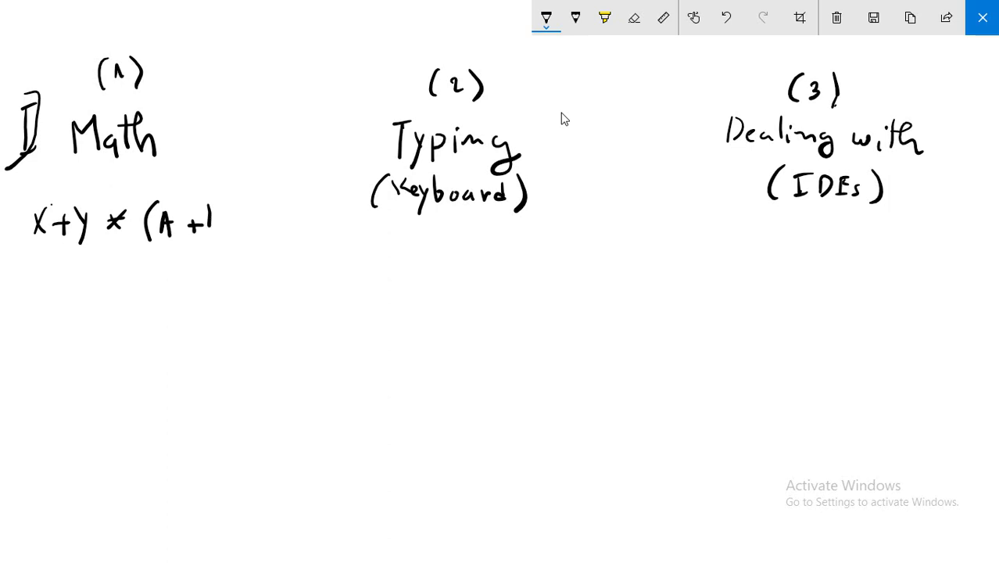
drag(207, 222, 242, 234)
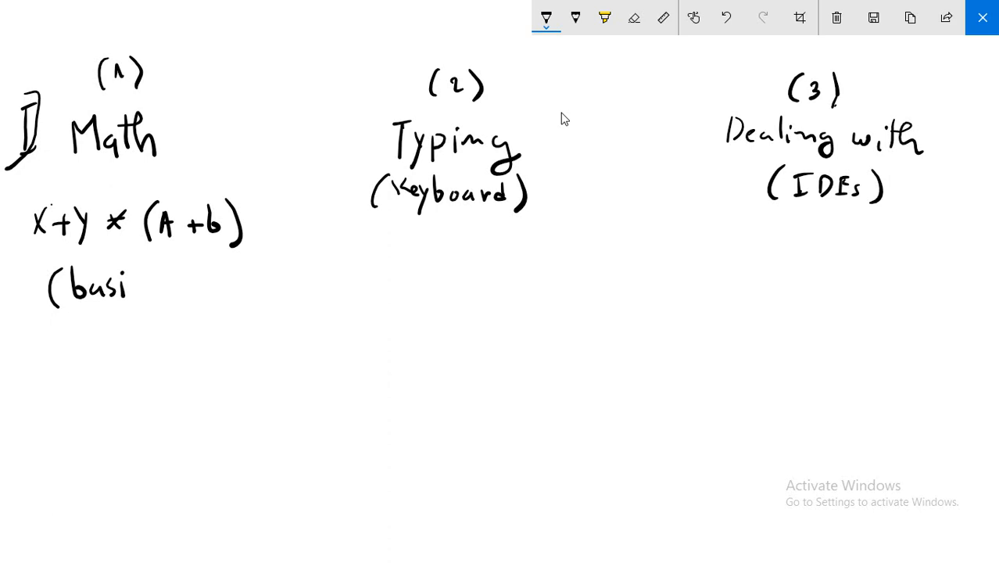
drag(145, 297, 183, 274)
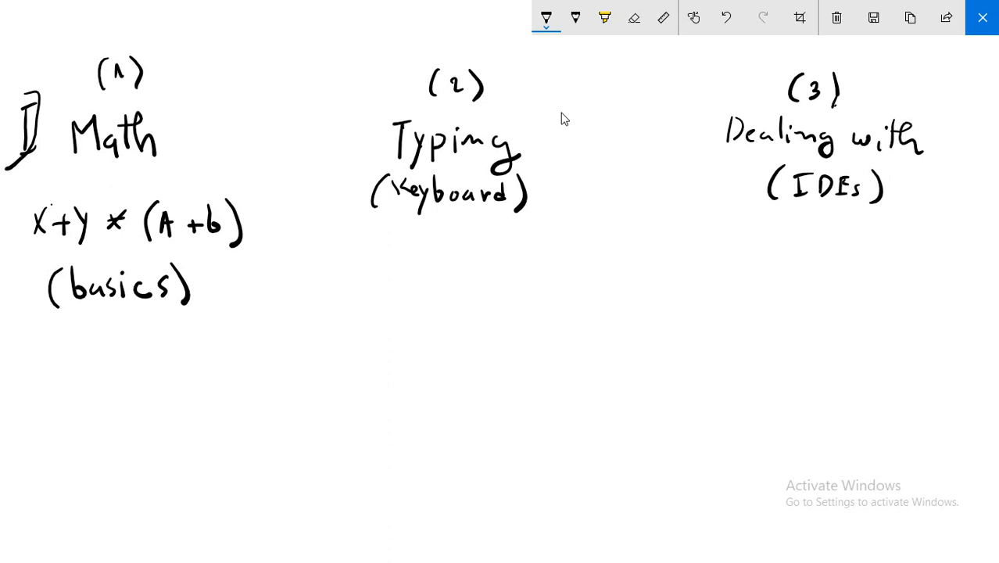
Write a struck-through 'high level' with an arrow to a circled 'AI'; start a line under Typing
drag(47, 359, 121, 359)
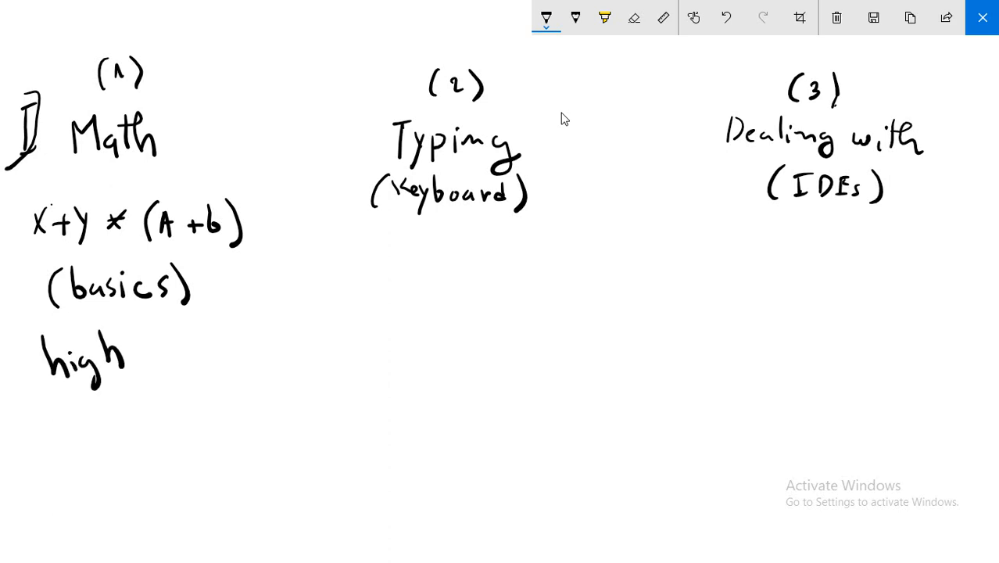
drag(133, 360, 203, 359)
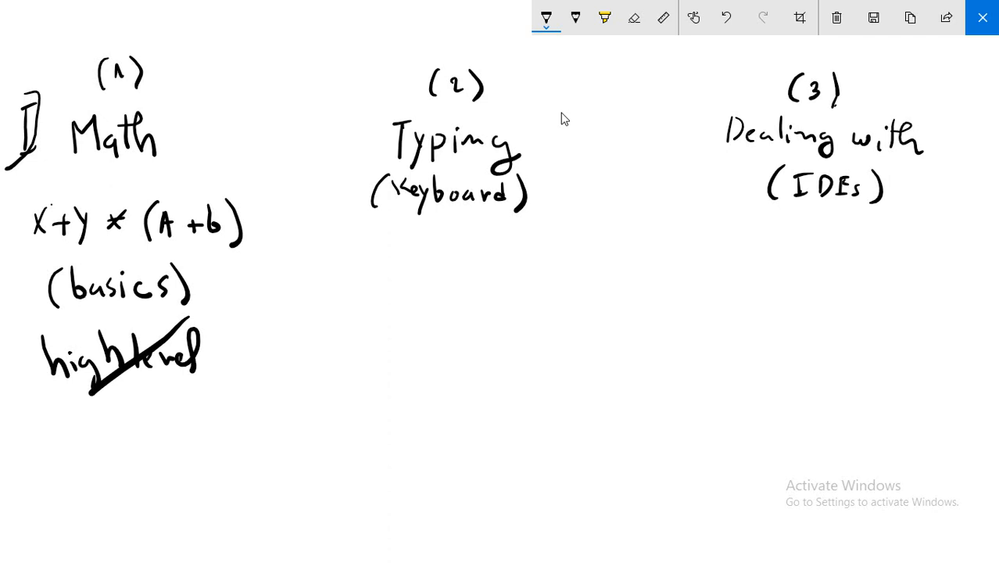
drag(168, 383, 178, 433)
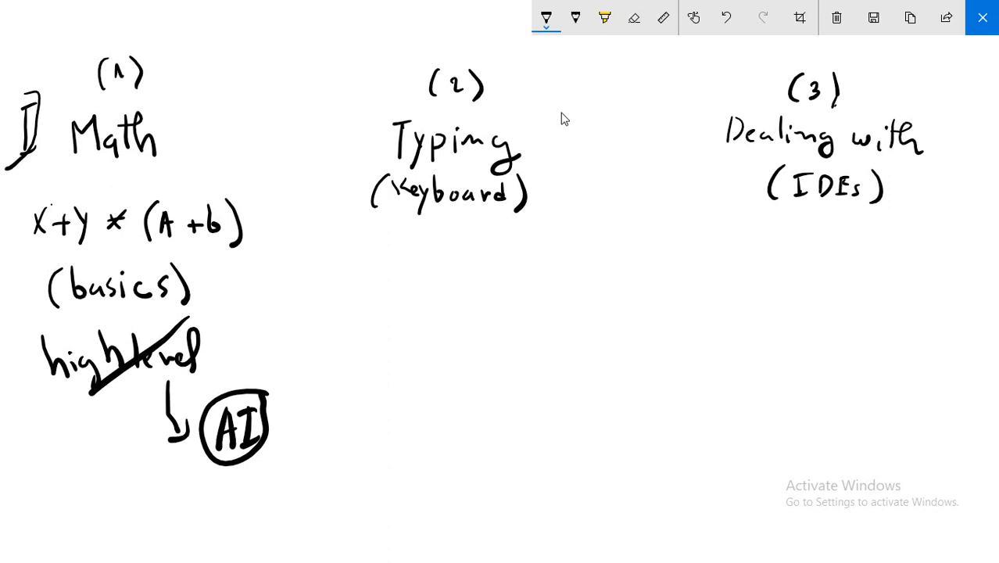
drag(352, 275, 509, 274)
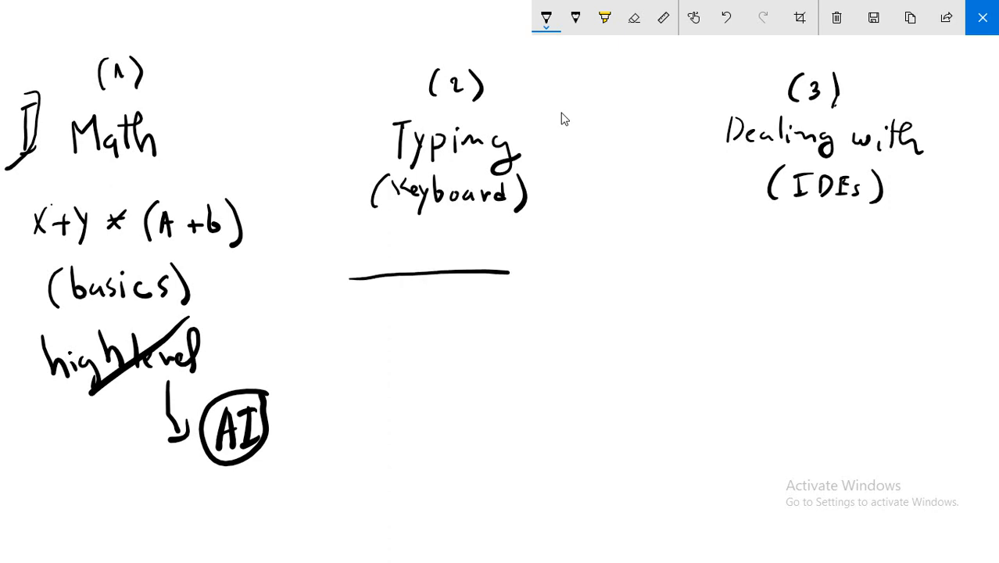
Sketch a keyboard-like grid under Typing and write '; {} ...' beneath it
drag(356, 295, 504, 307)
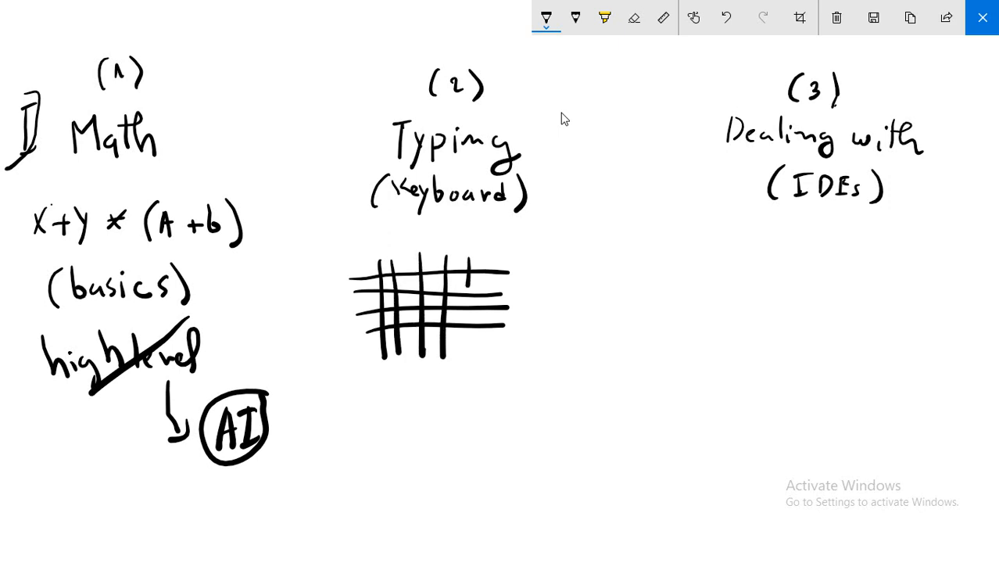
drag(469, 265, 473, 359)
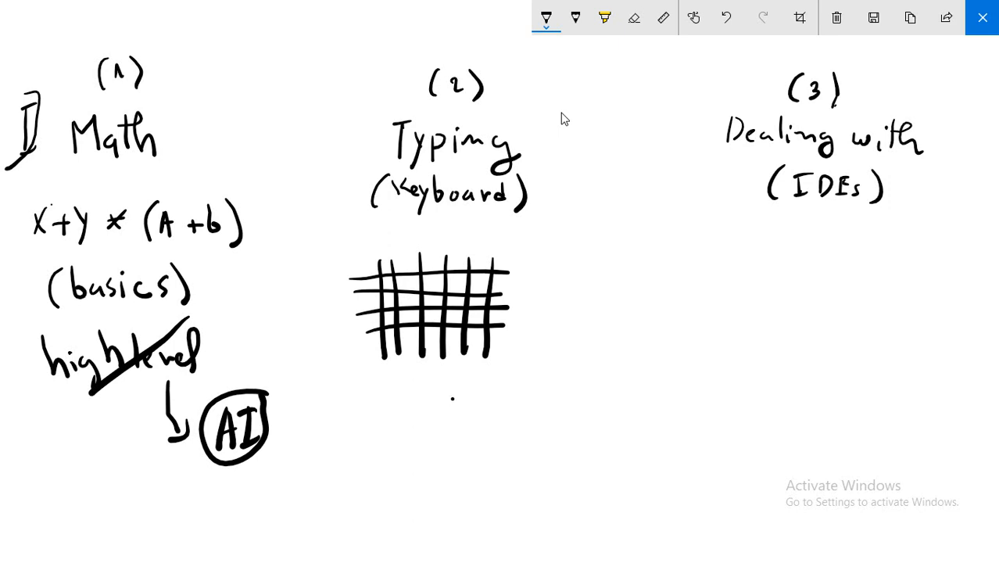
drag(451, 402, 445, 430)
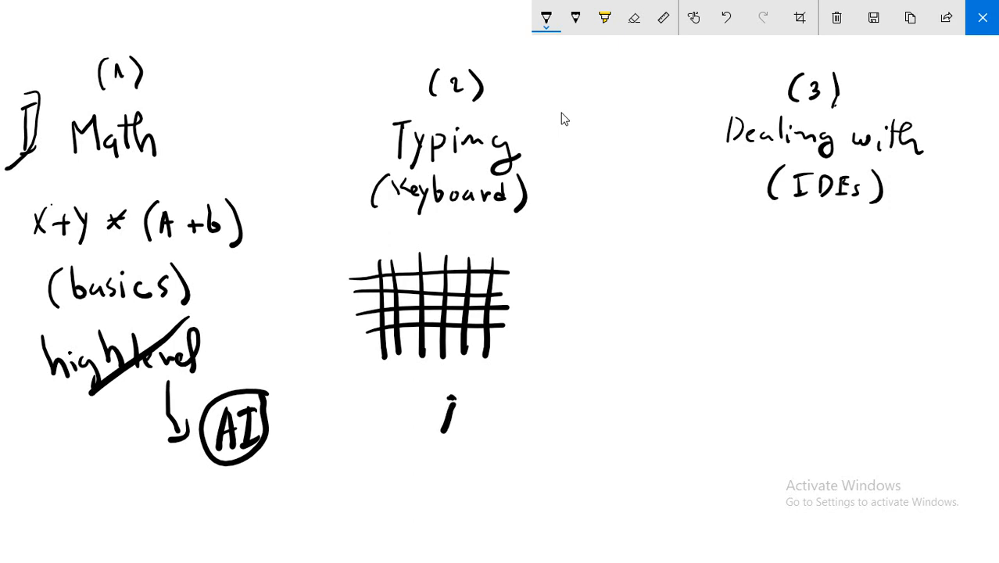
click(496, 373)
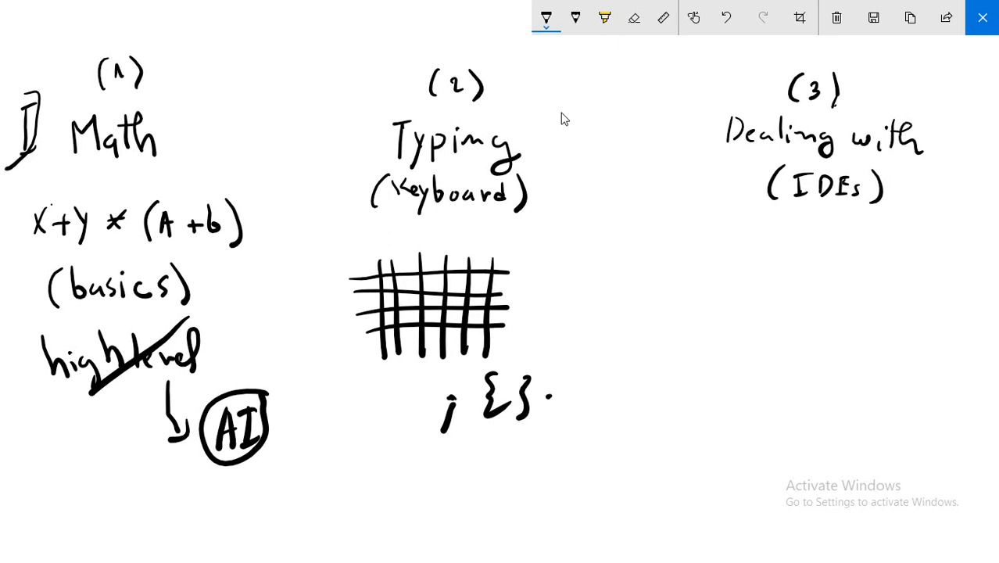
drag(555, 397, 578, 397)
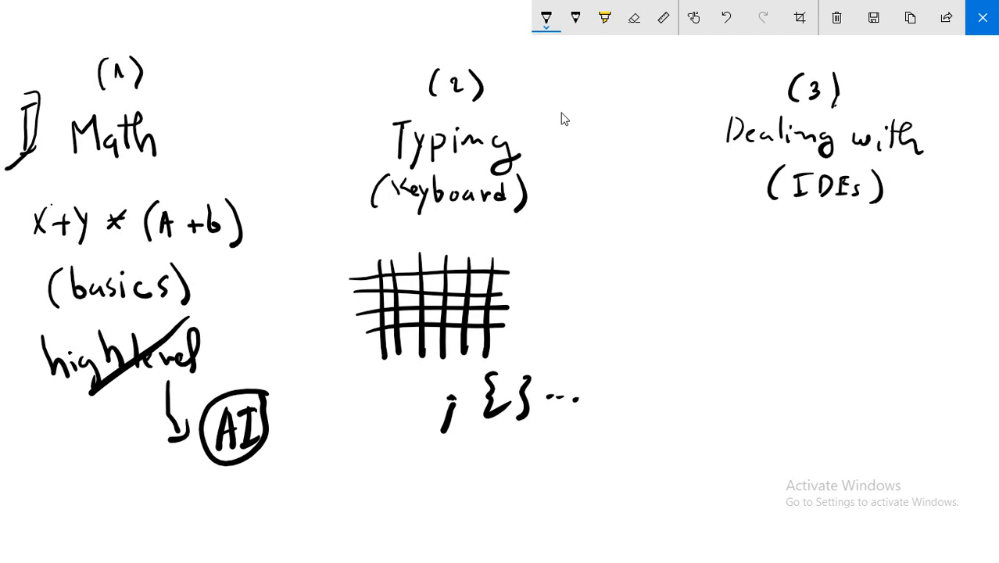
Write 'VS code' and 'sublime text' under the IDEs heading
drag(715, 250, 758, 297)
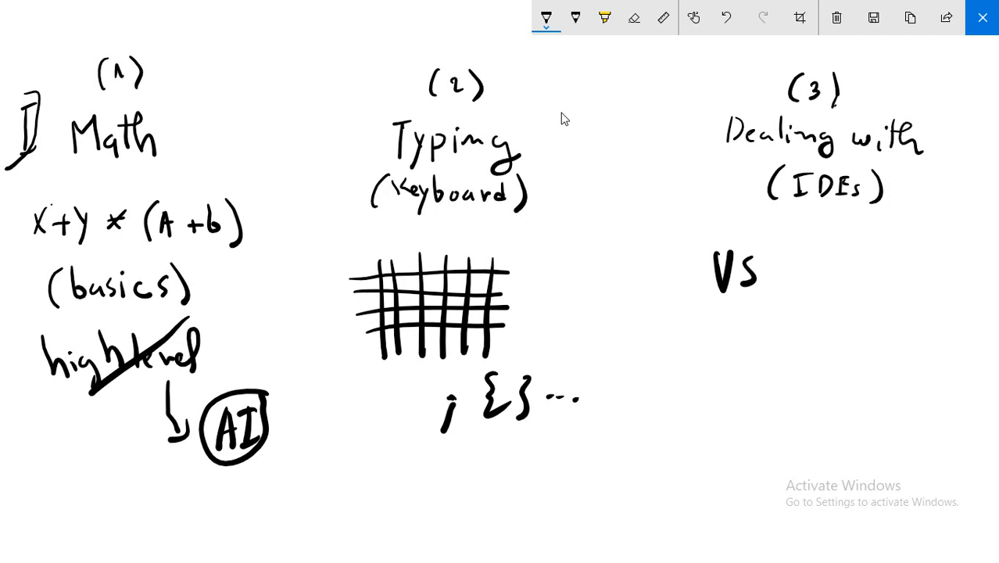
drag(770, 277, 844, 277)
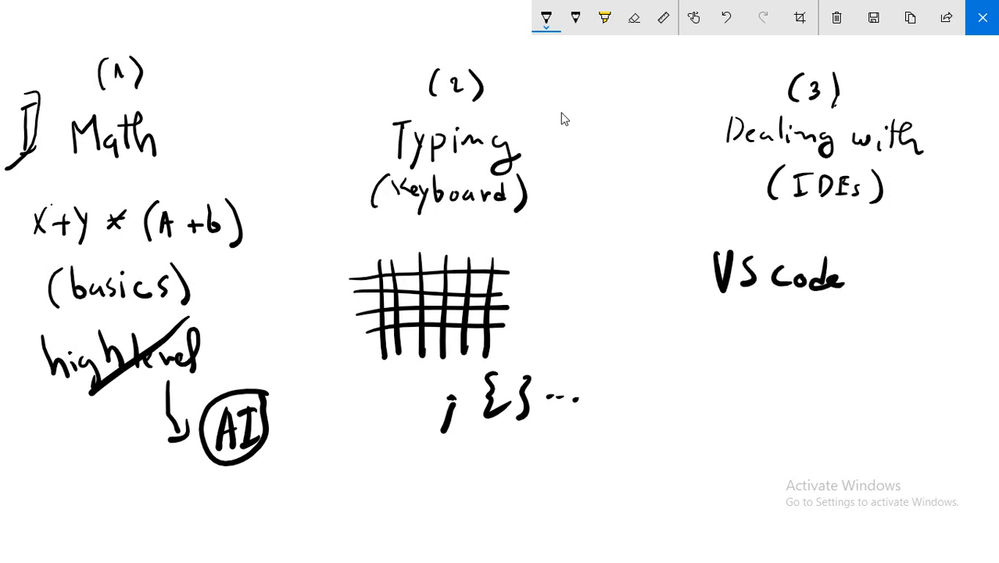
drag(727, 317, 758, 340)
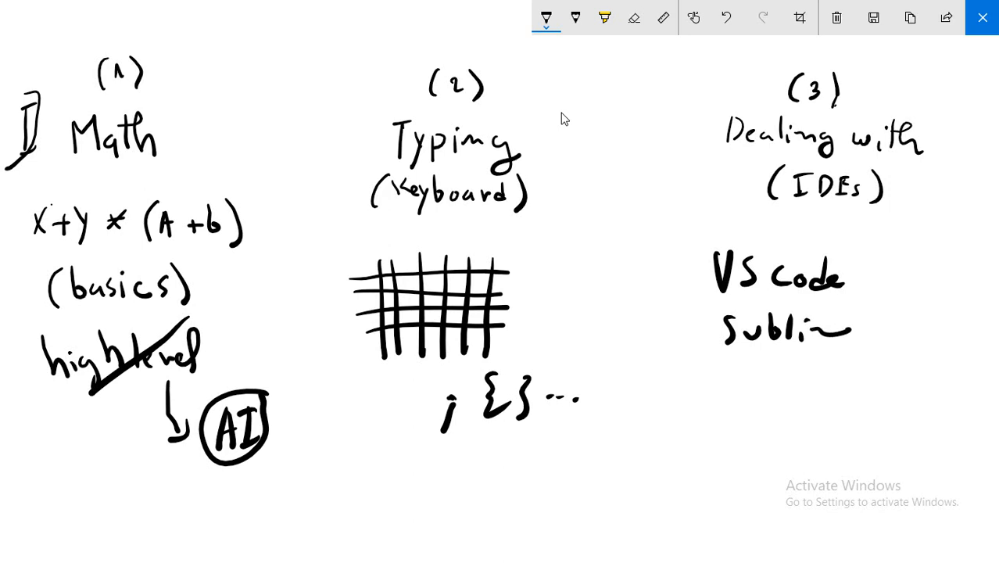
drag(868, 328, 945, 328)
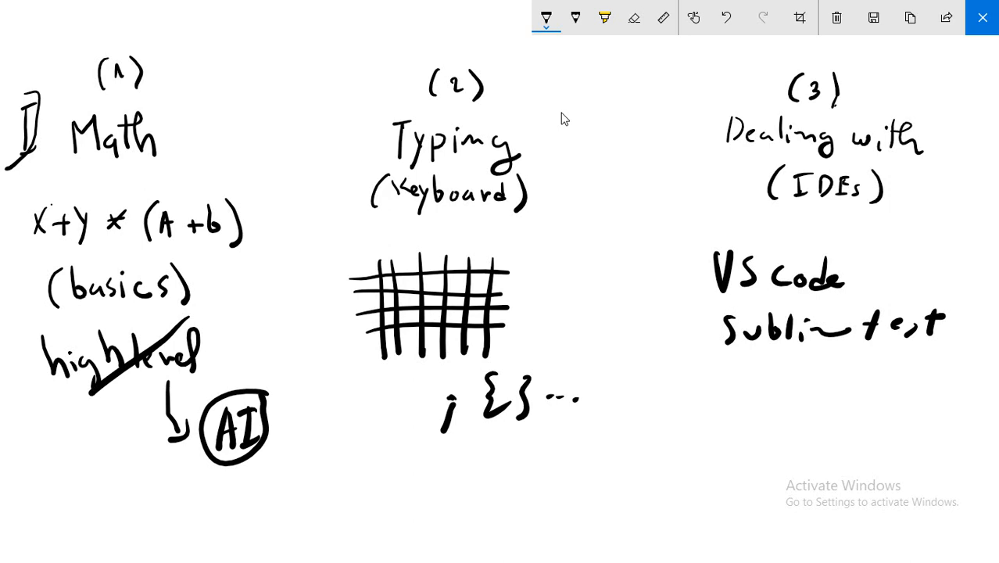
Add a boxed 'C, C++ dev' and 'Java (eclipse)', circle the list and box VS code
drag(711, 375, 766, 407)
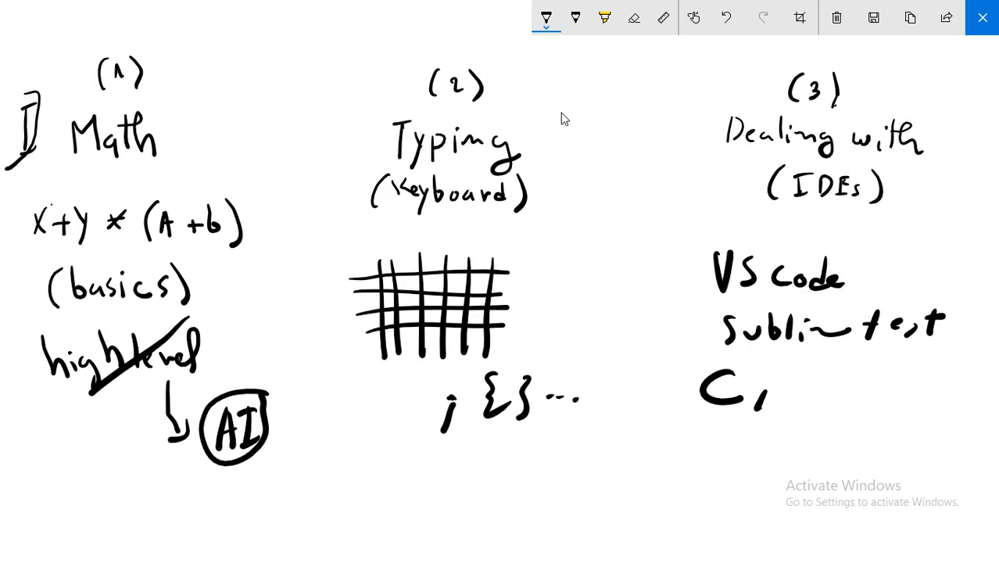
drag(789, 391, 860, 383)
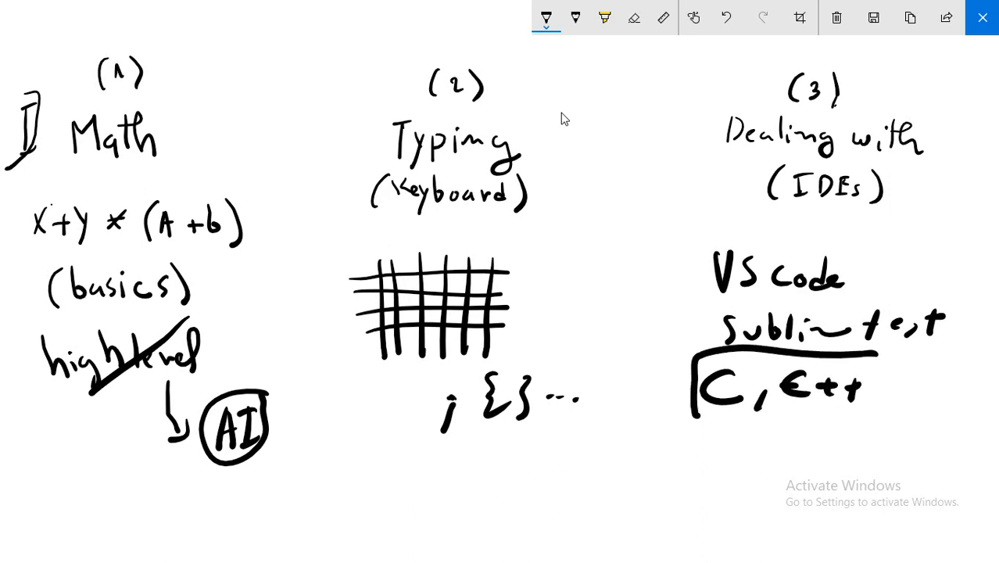
drag(692, 359, 879, 410)
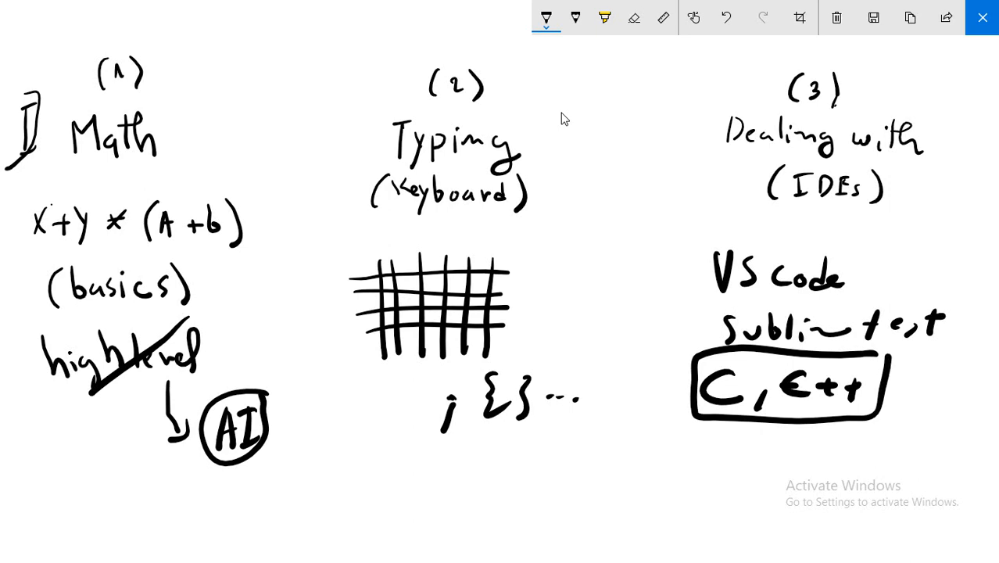
drag(903, 390, 957, 399)
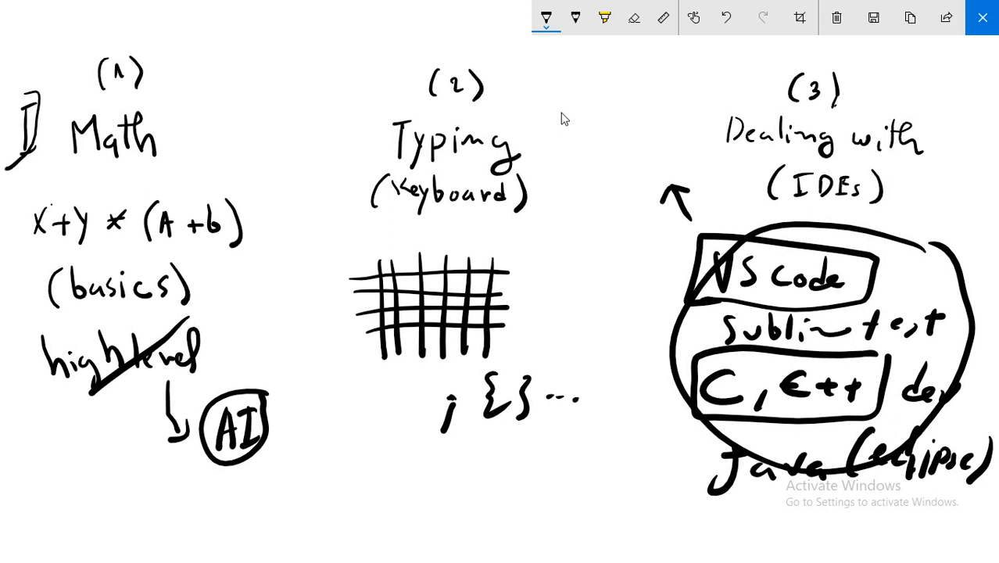
Clear all ink from the whiteboard and start a new list with 'I) Math'
click(633, 17)
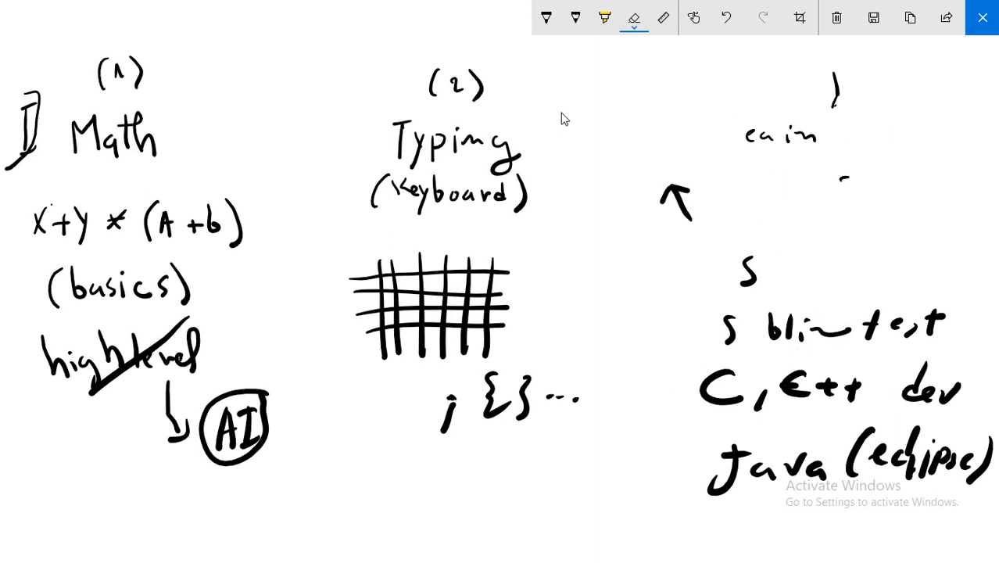
click(835, 17)
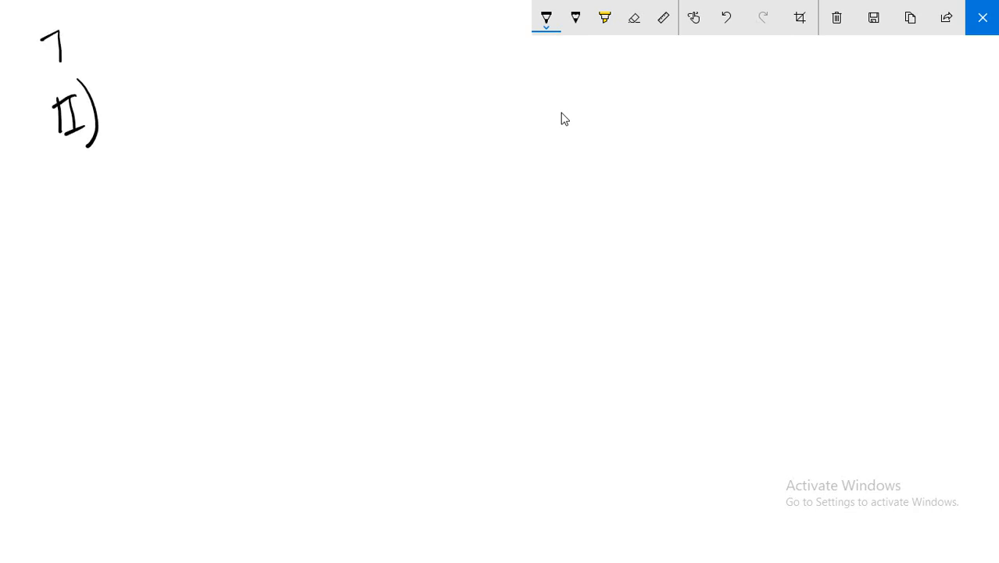
drag(70, 31, 75, 74)
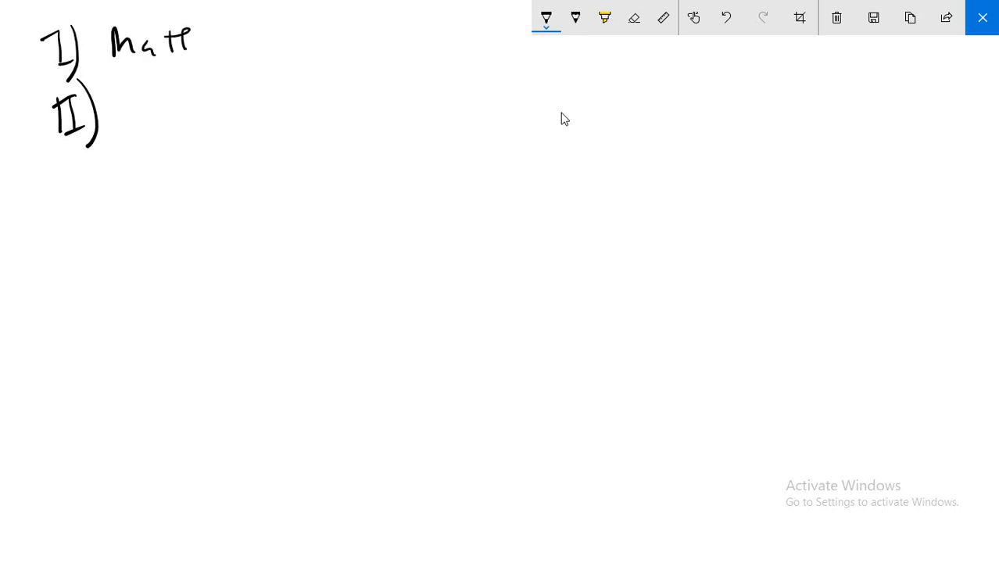
Write 'Typing, IDEs.' after Math and underline line I
drag(180, 40, 293, 58)
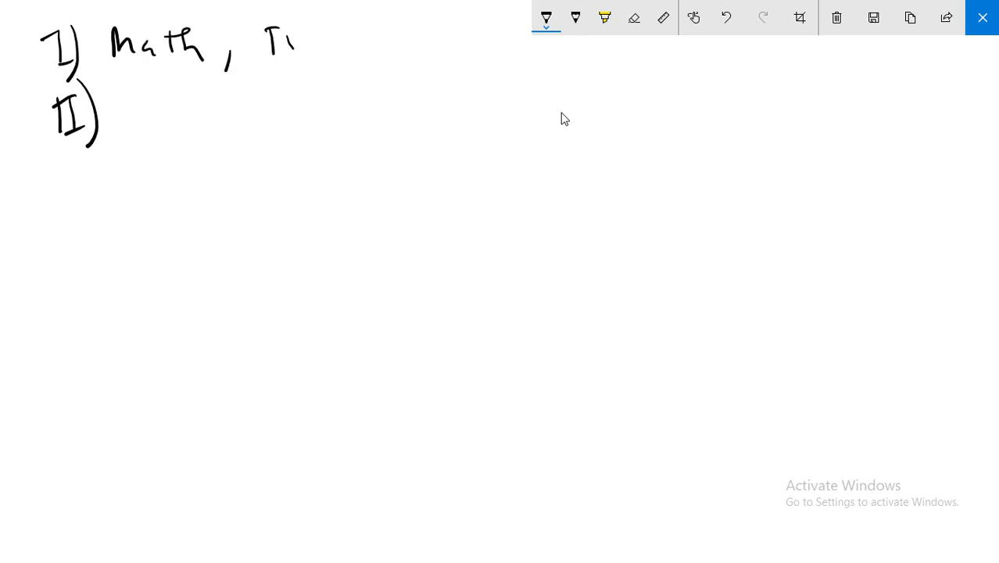
drag(297, 43, 406, 66)
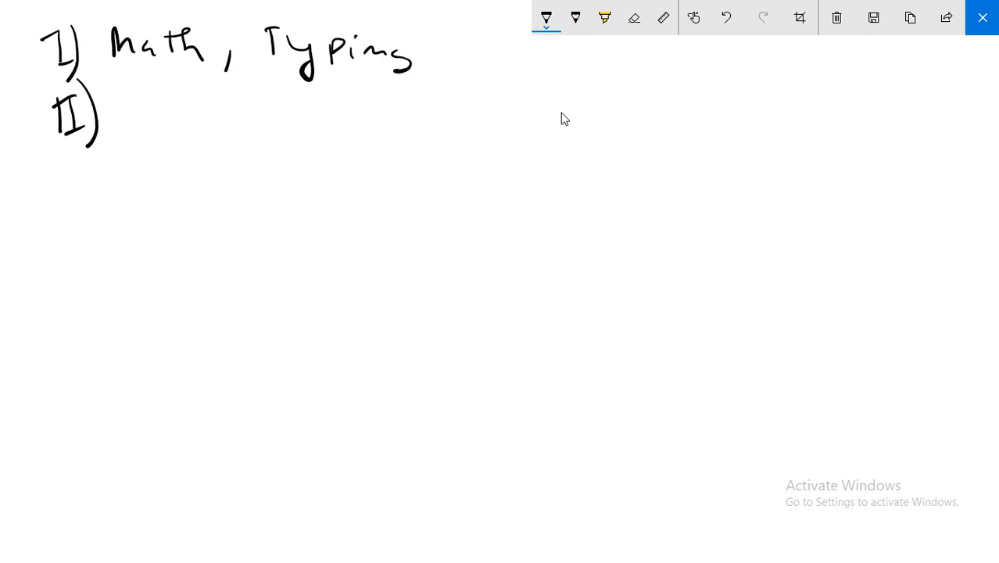
drag(422, 71, 508, 70)
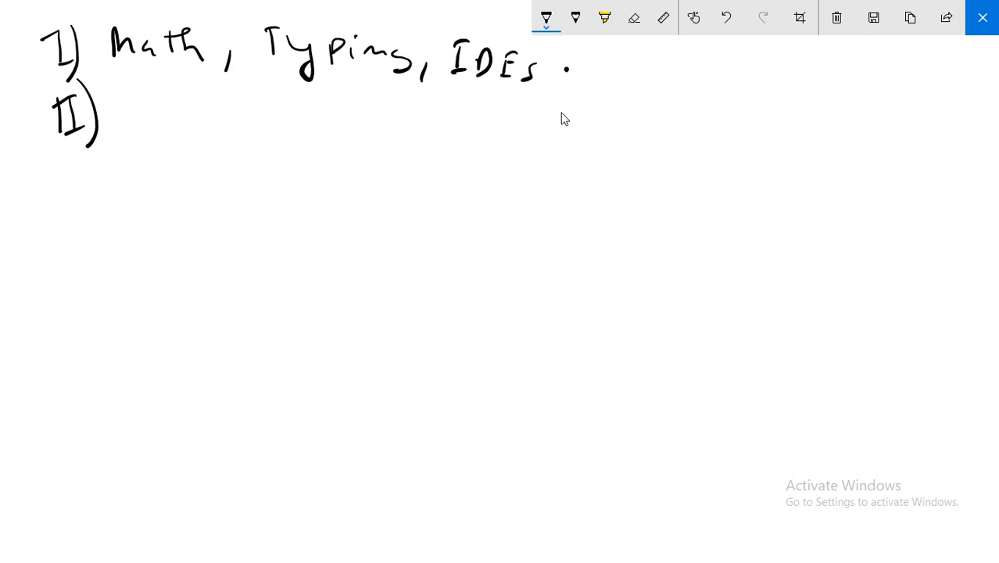
drag(70, 69, 231, 64)
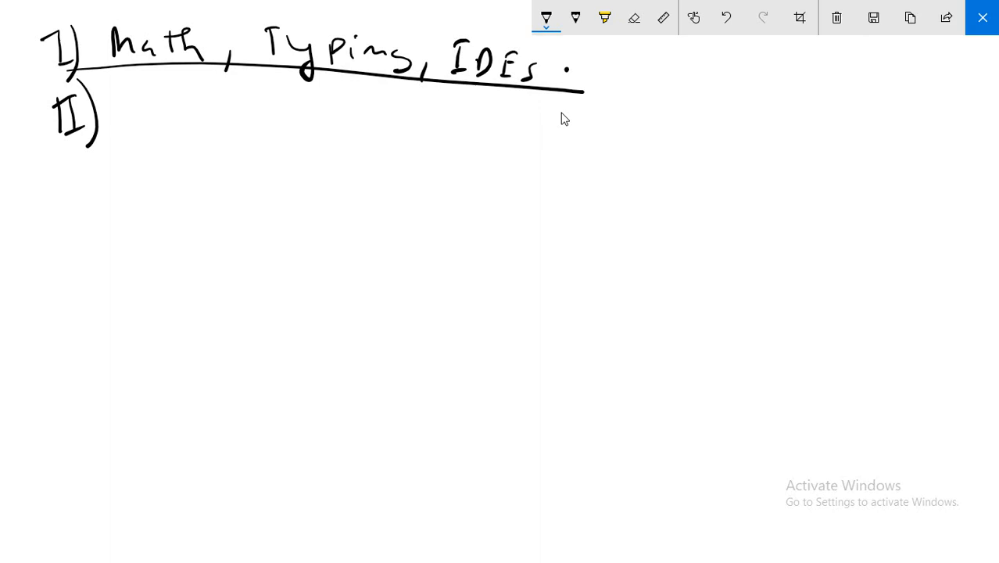
Handwrite 'you have to choose what to learn!' below the II) label
drag(121, 156, 184, 196)
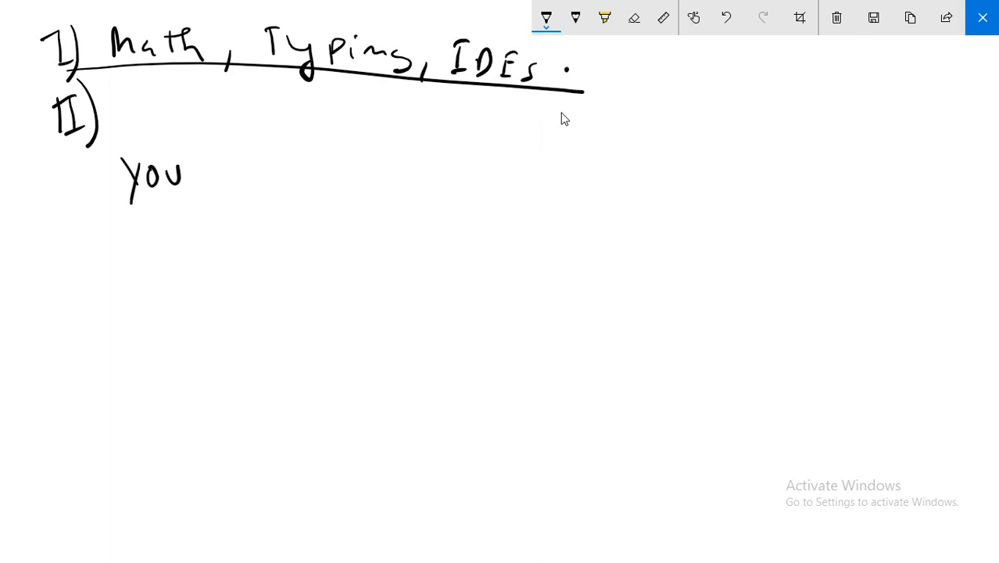
drag(195, 164, 351, 164)
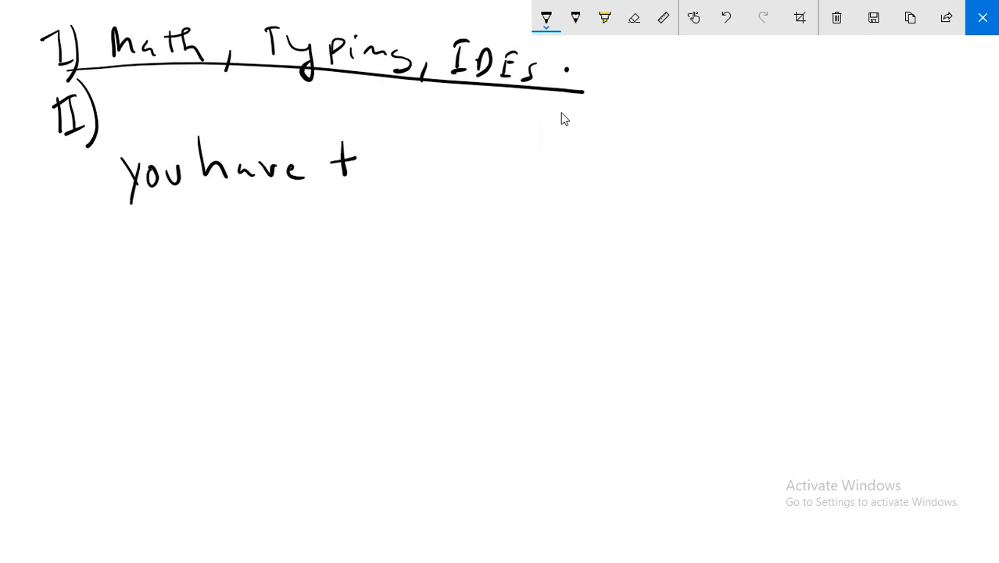
drag(359, 164, 379, 175)
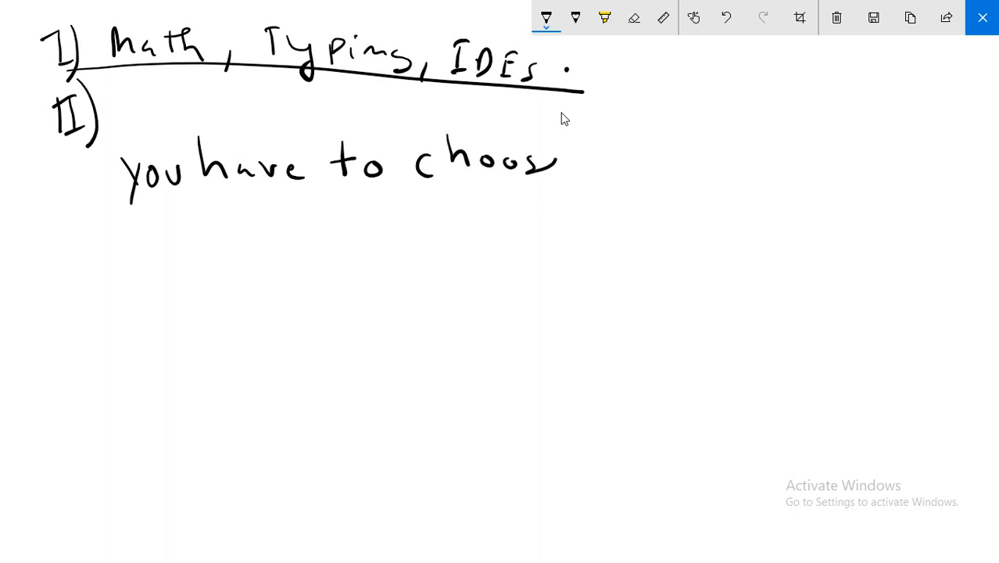
drag(544, 164, 571, 168)
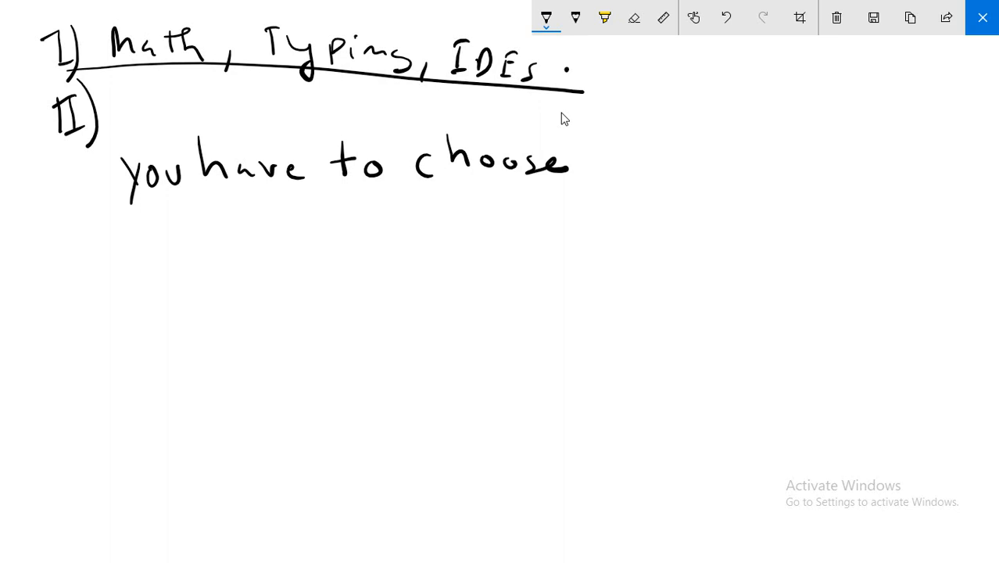
drag(602, 164, 746, 164)
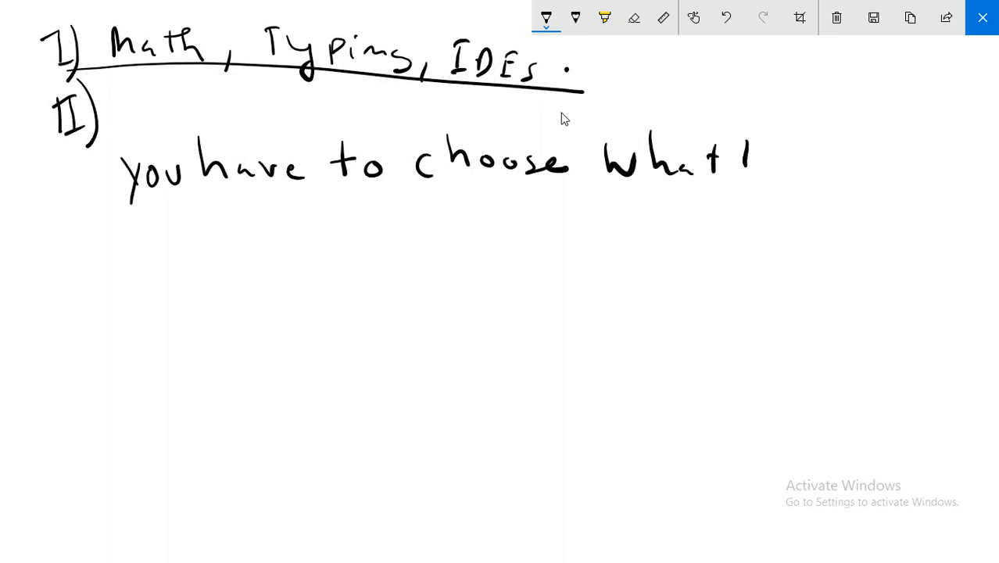
drag(726, 164, 859, 171)
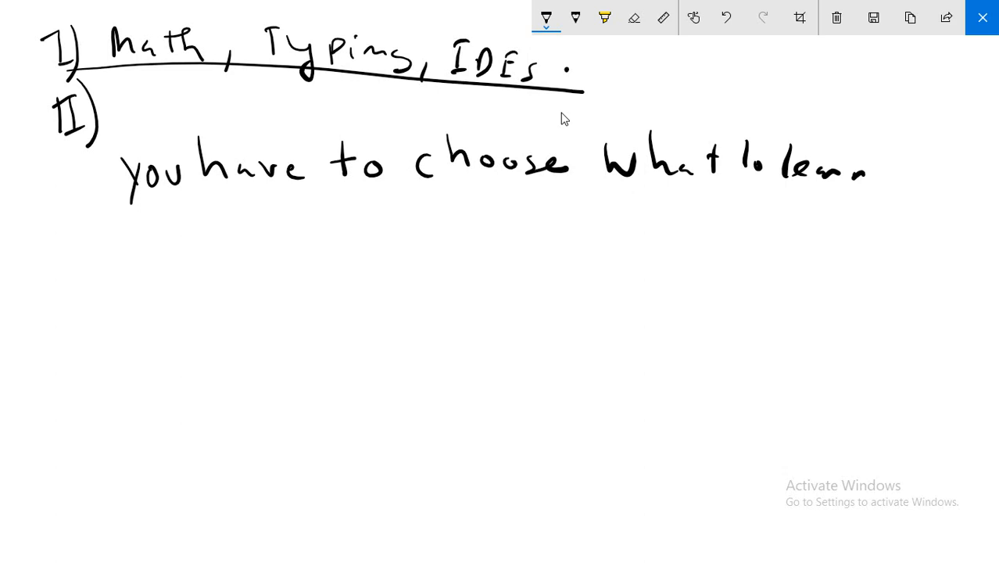
drag(922, 183, 918, 133)
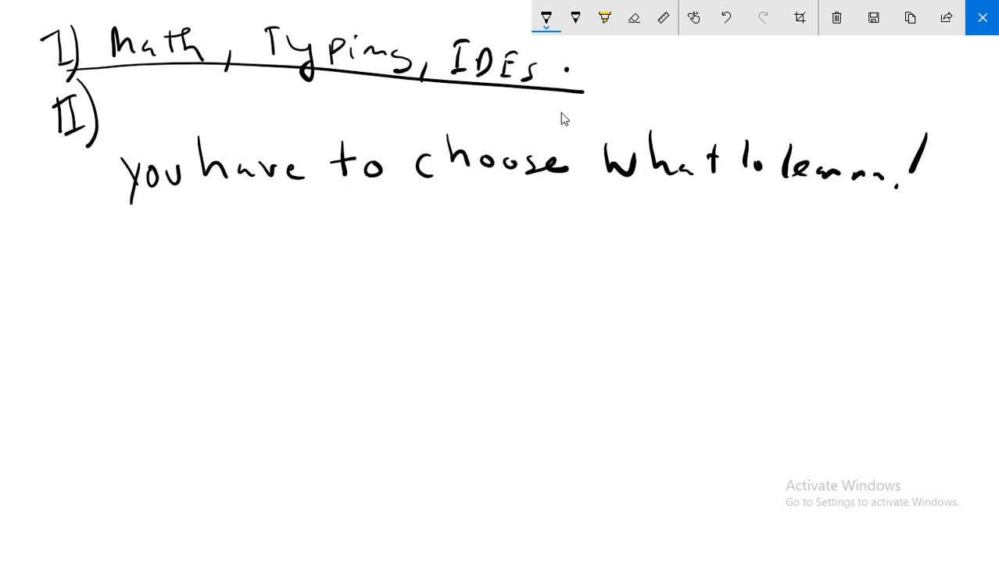
Write 'web programming' and 'desktop programming' on separate lines
drag(192, 239, 219, 277)
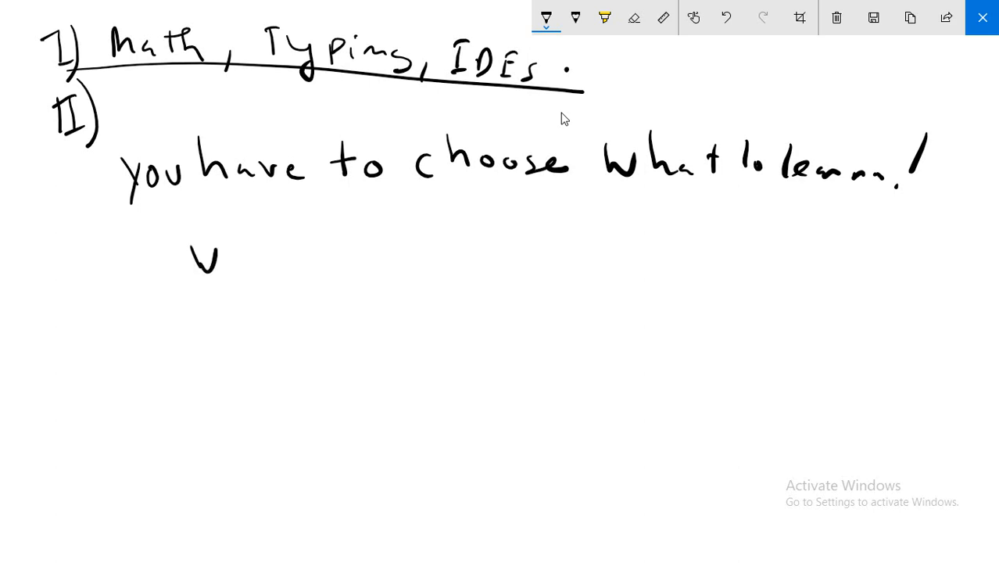
drag(227, 250, 313, 250)
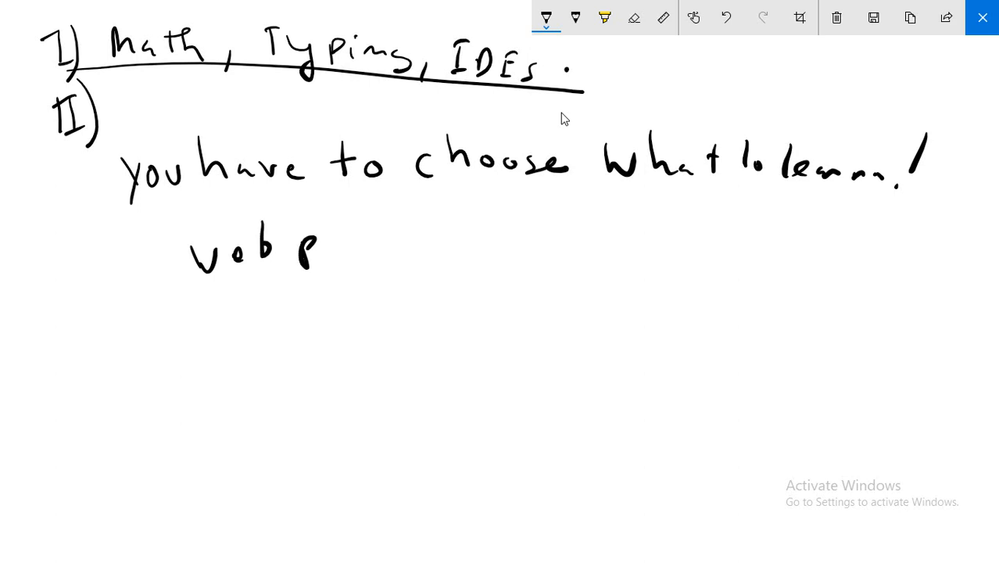
drag(320, 238, 493, 246)
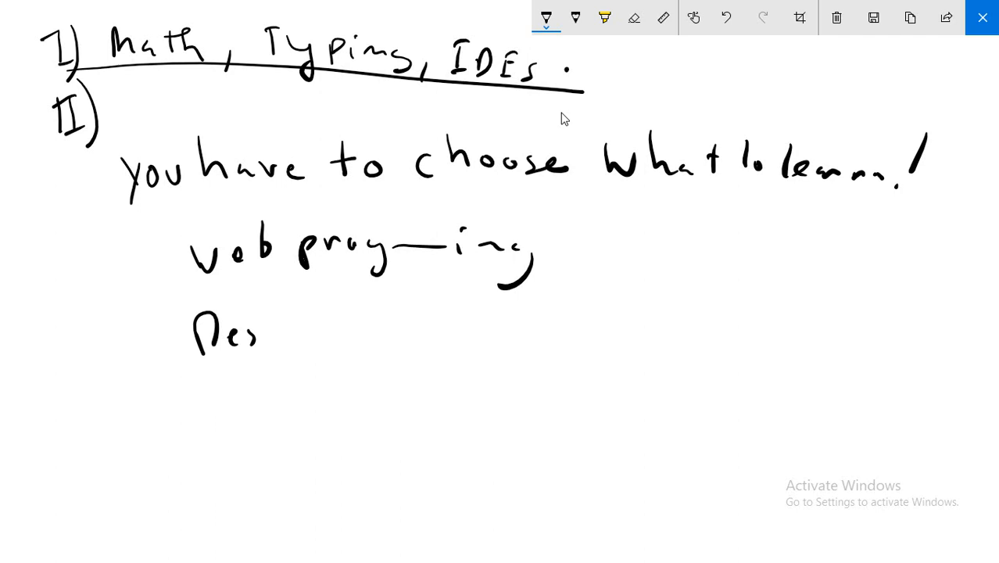
drag(250, 328, 398, 336)
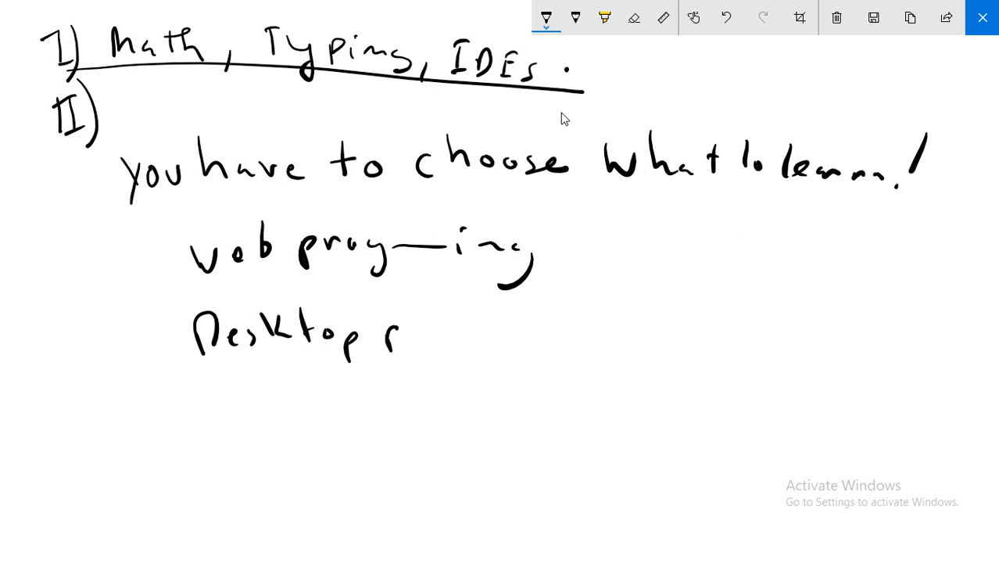
drag(391, 328, 524, 324)
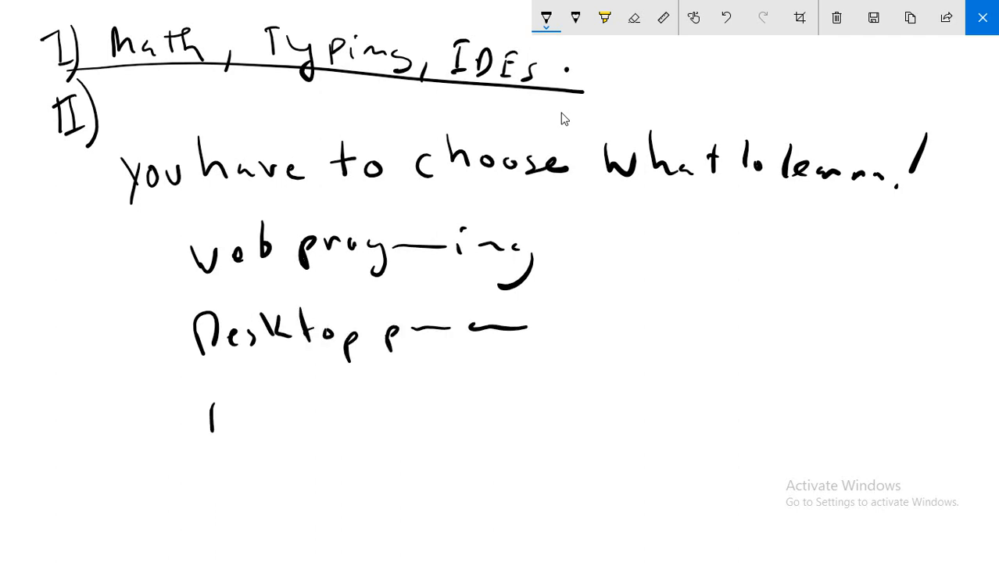
Write 'applications' with '(Android IOS)', and branch HTML and CSS off web
drag(203, 422, 308, 422)
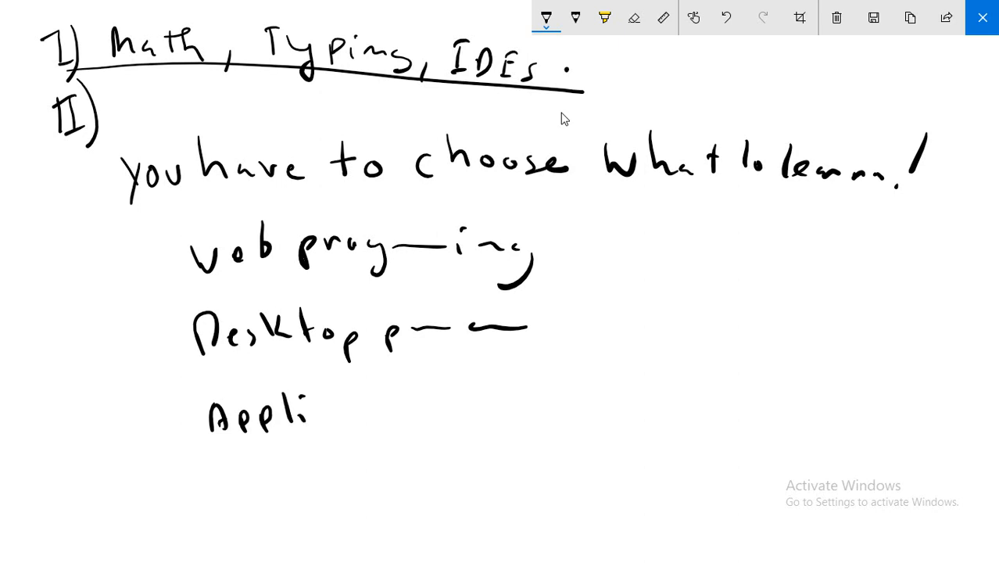
drag(312, 410, 477, 410)
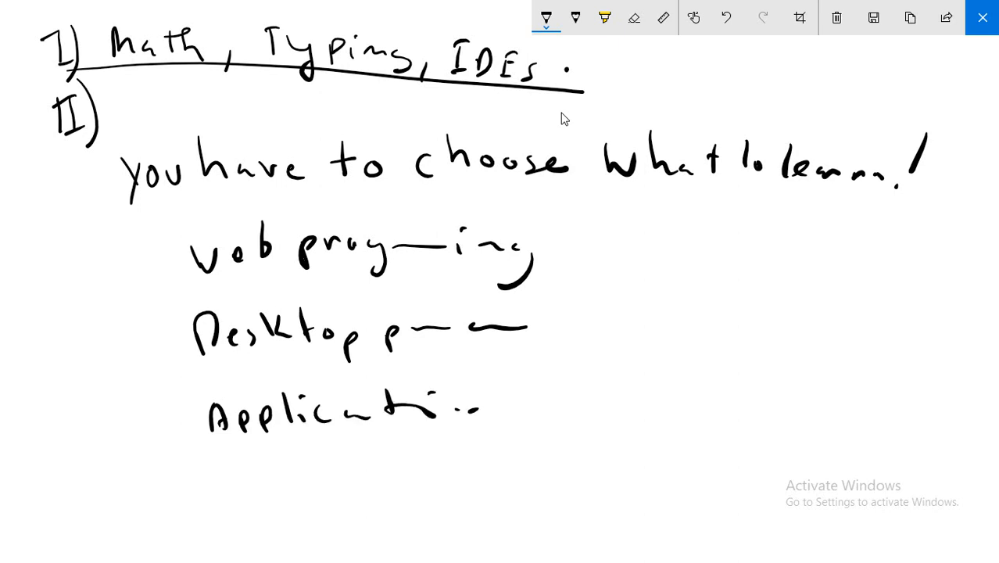
drag(520, 407, 750, 398)
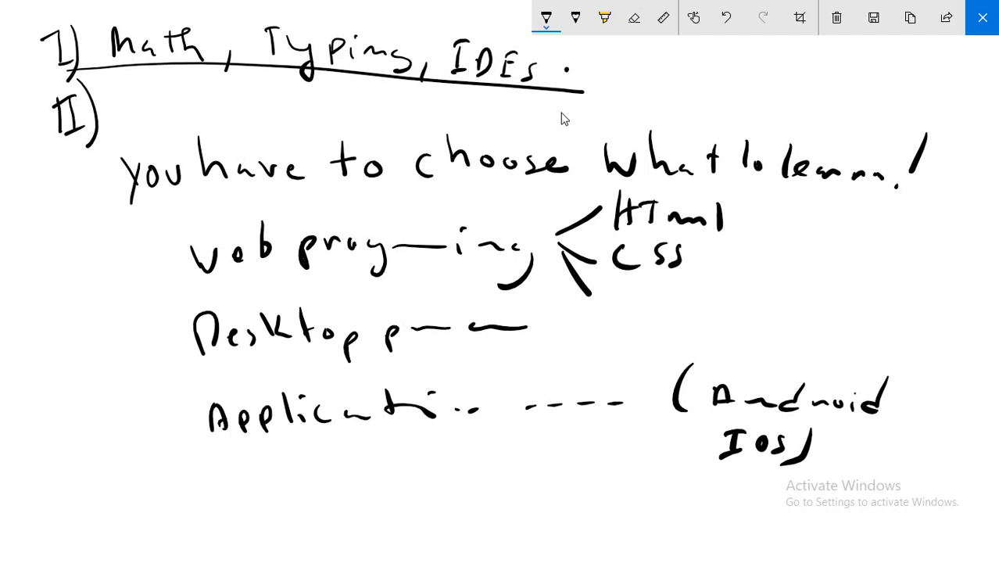
Add JS under CSS, branch desktop to C, Java, Python, and circle web programming
drag(625, 289, 633, 320)
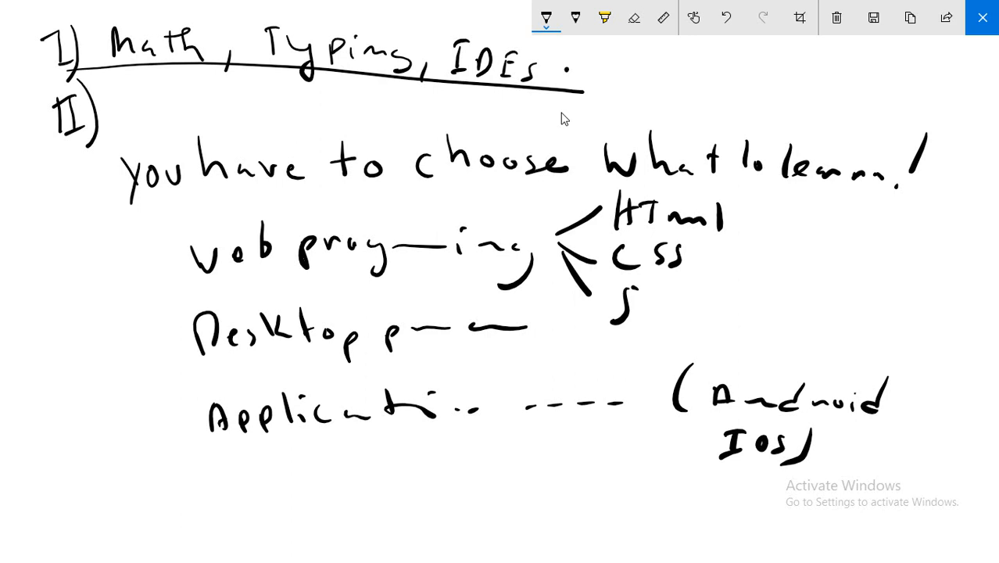
drag(626, 289, 649, 320)
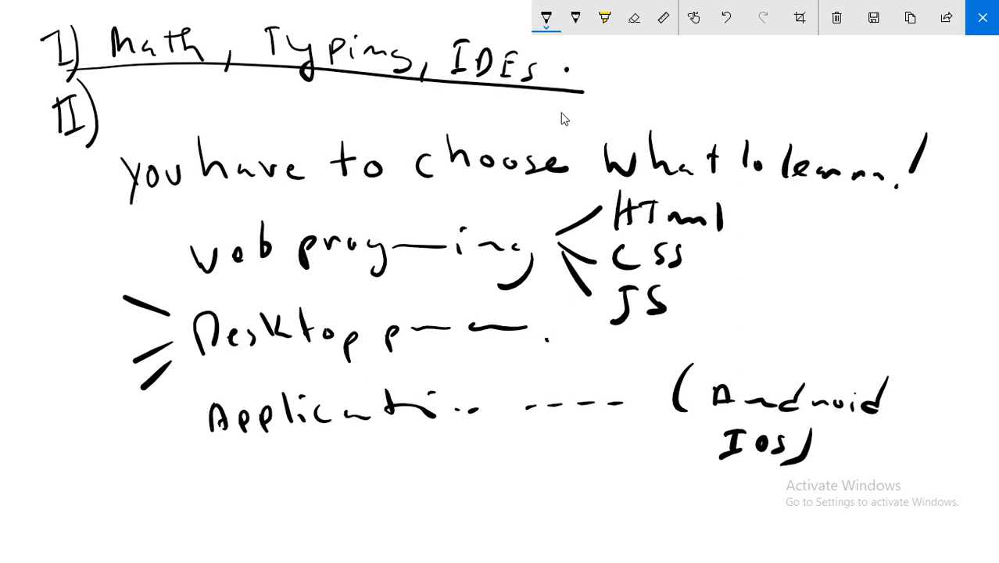
drag(114, 331, 168, 331)
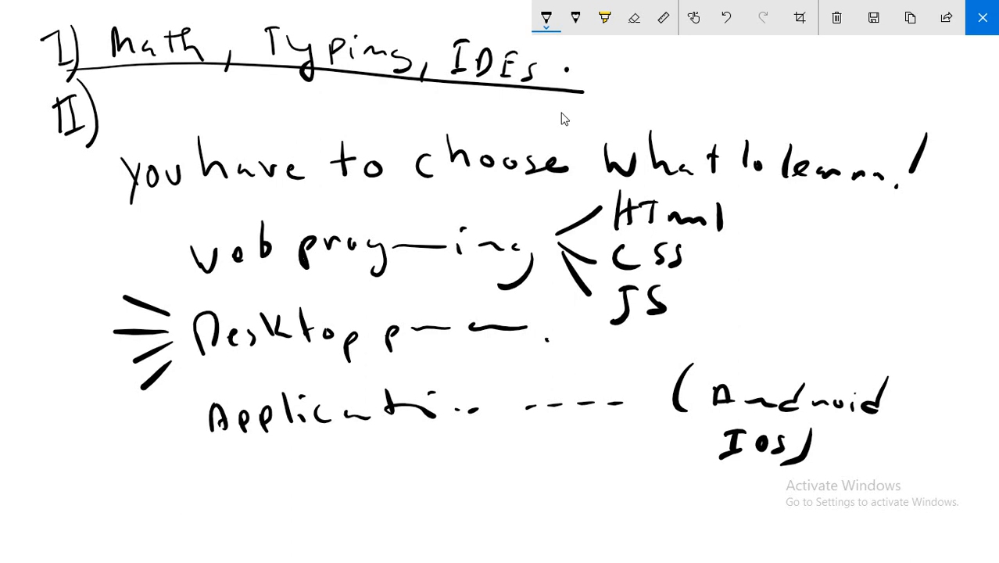
drag(35, 289, 39, 359)
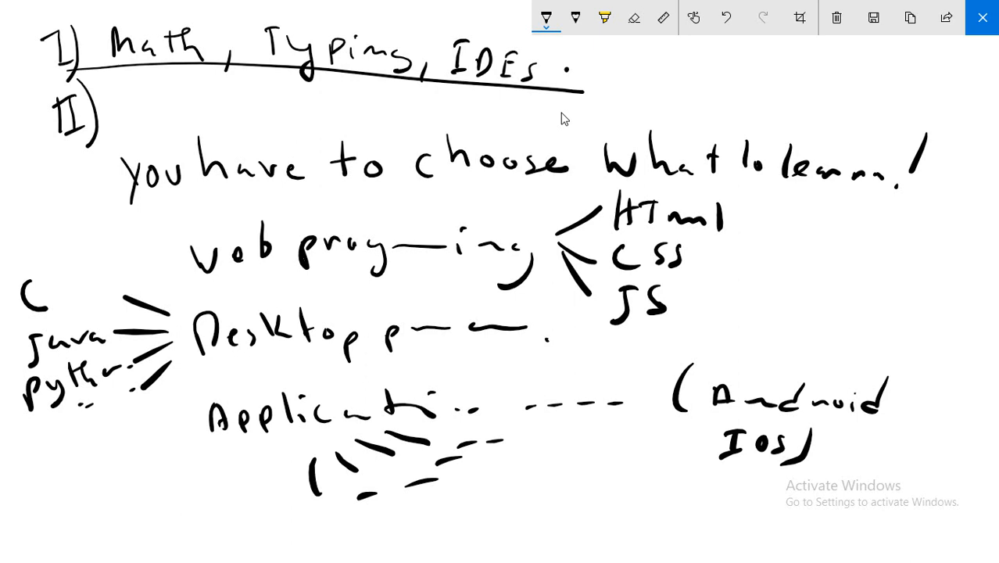
drag(485, 196, 219, 293)
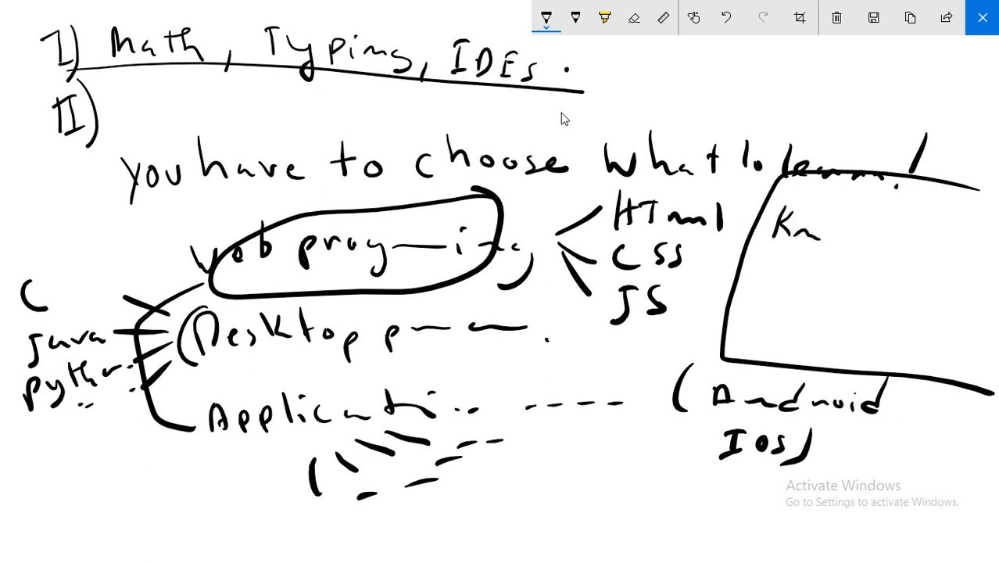
Write 'Knowing Algorithms' in the right box and draw boxes around HTML and CSS
drag(821, 235, 938, 282)
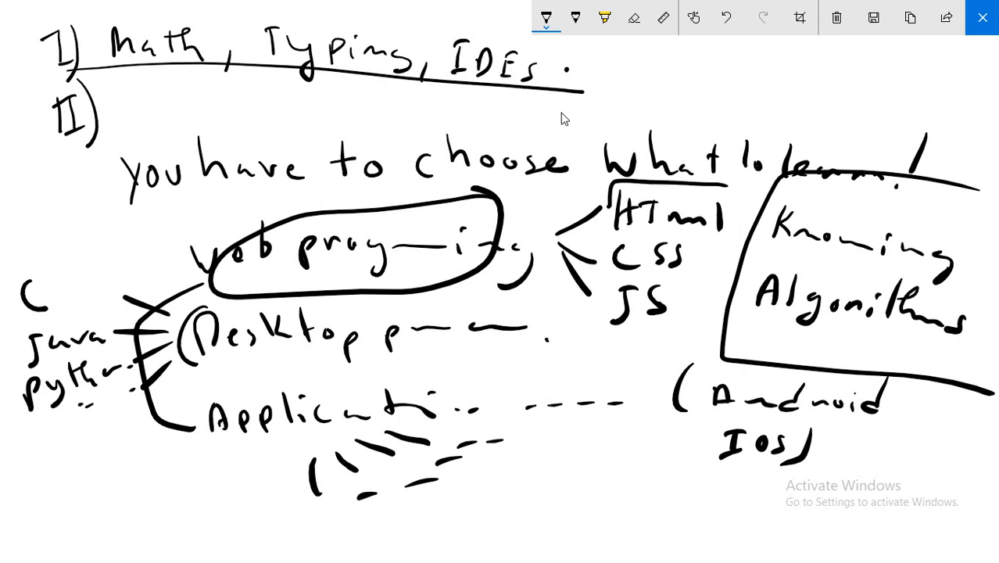
drag(606, 203, 739, 231)
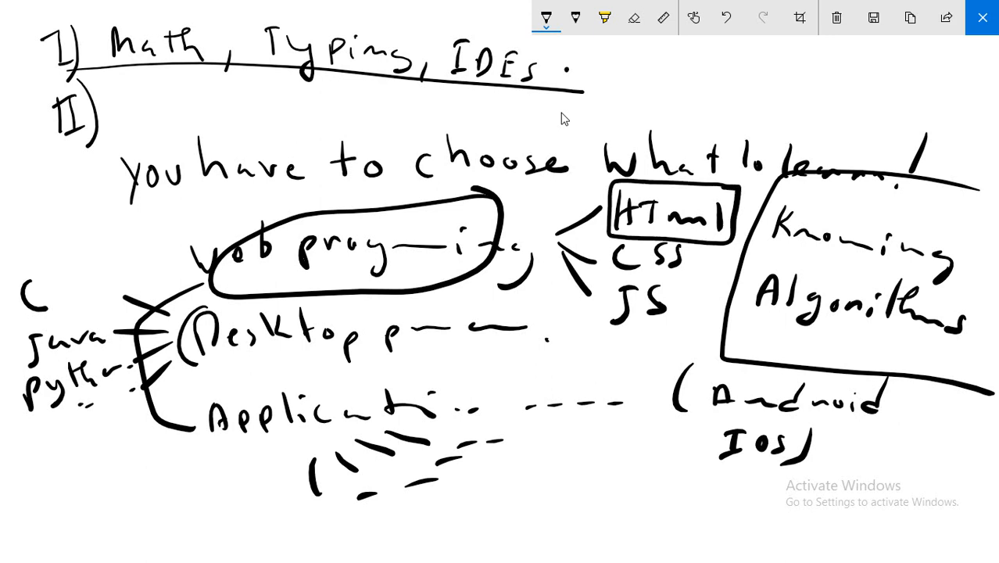
drag(605, 242, 699, 281)
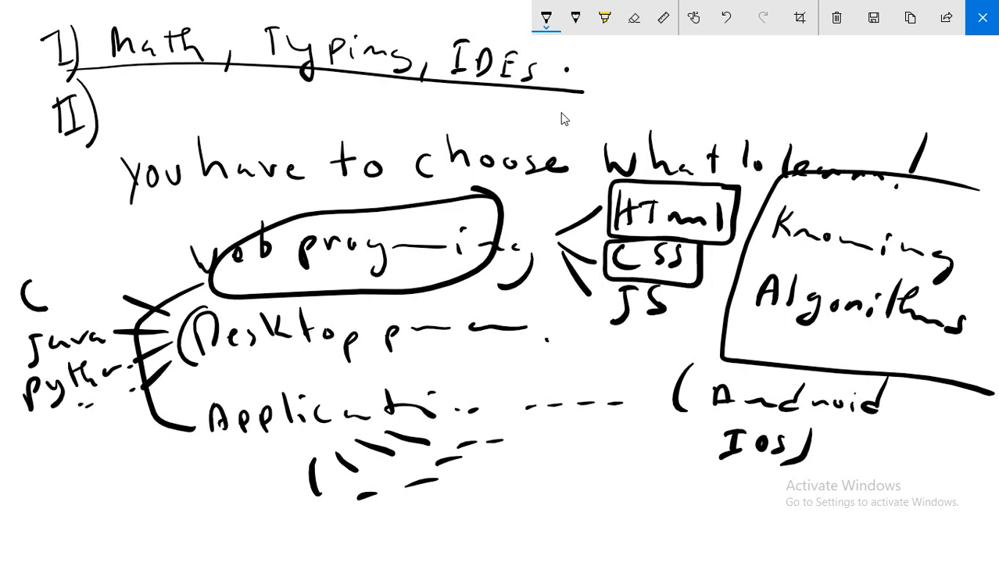